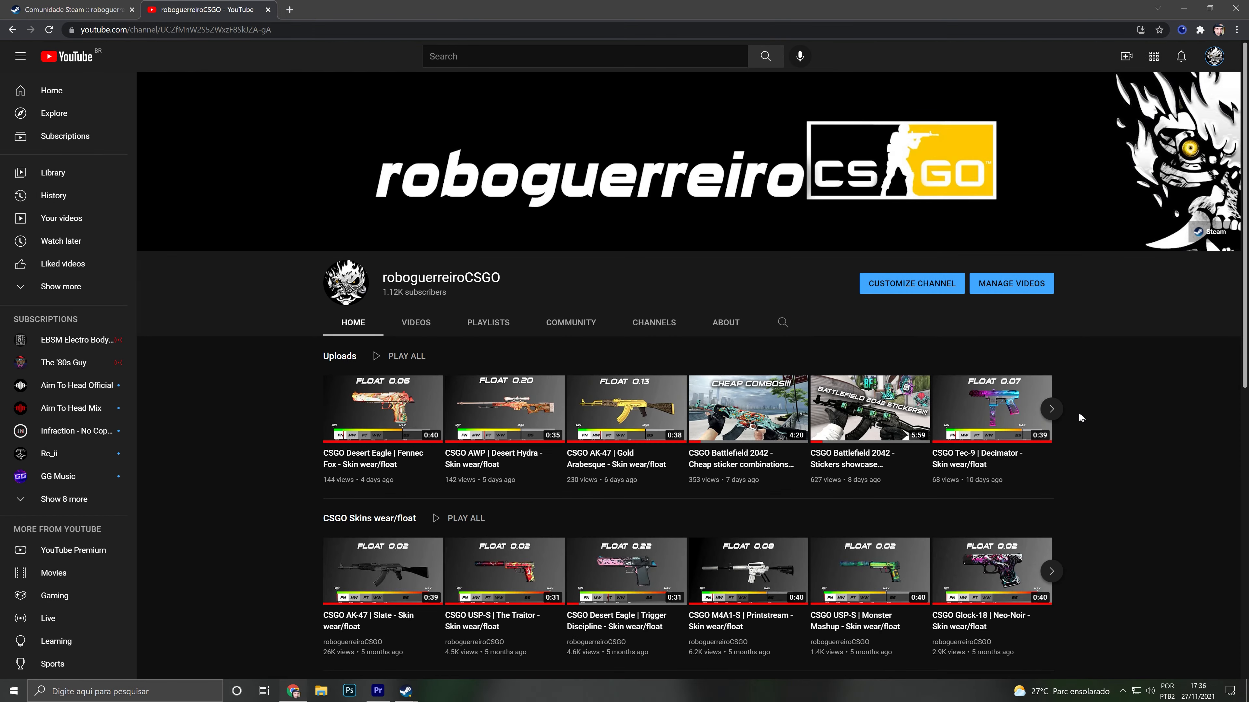
- Browse further along the channel's Uploads and Skins video rows
left_click(1051, 409)
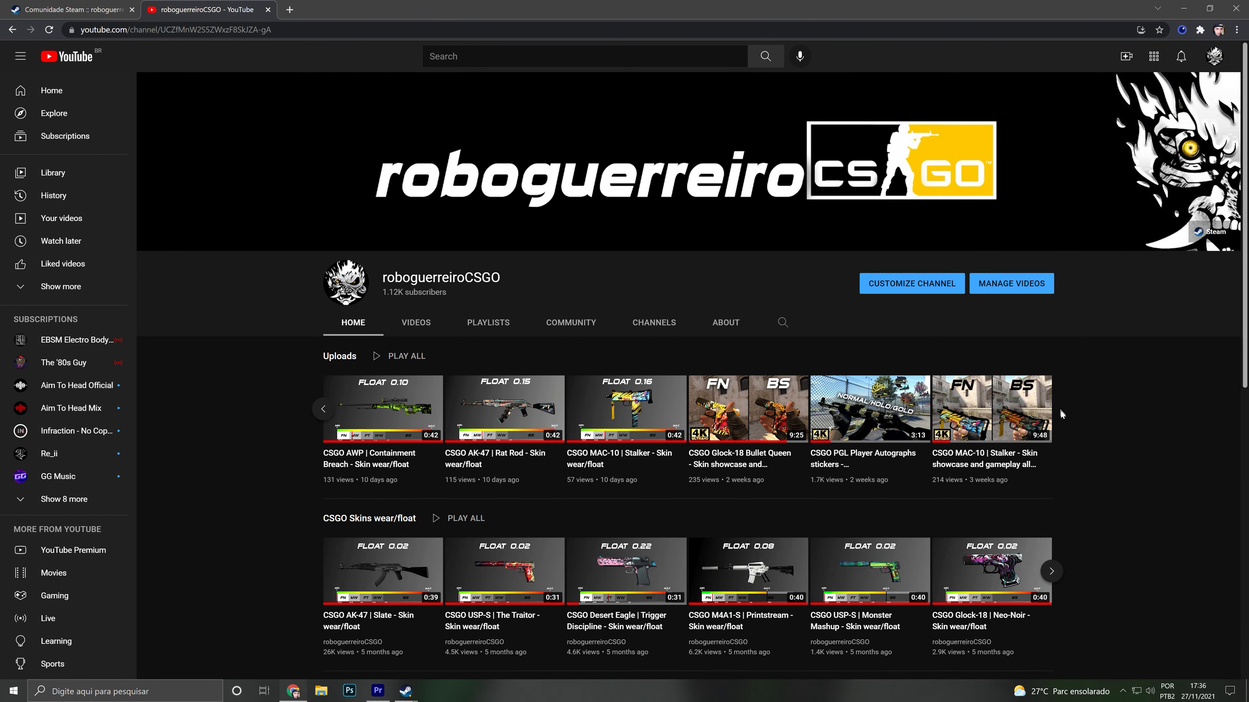
mouse_move(1053, 579)
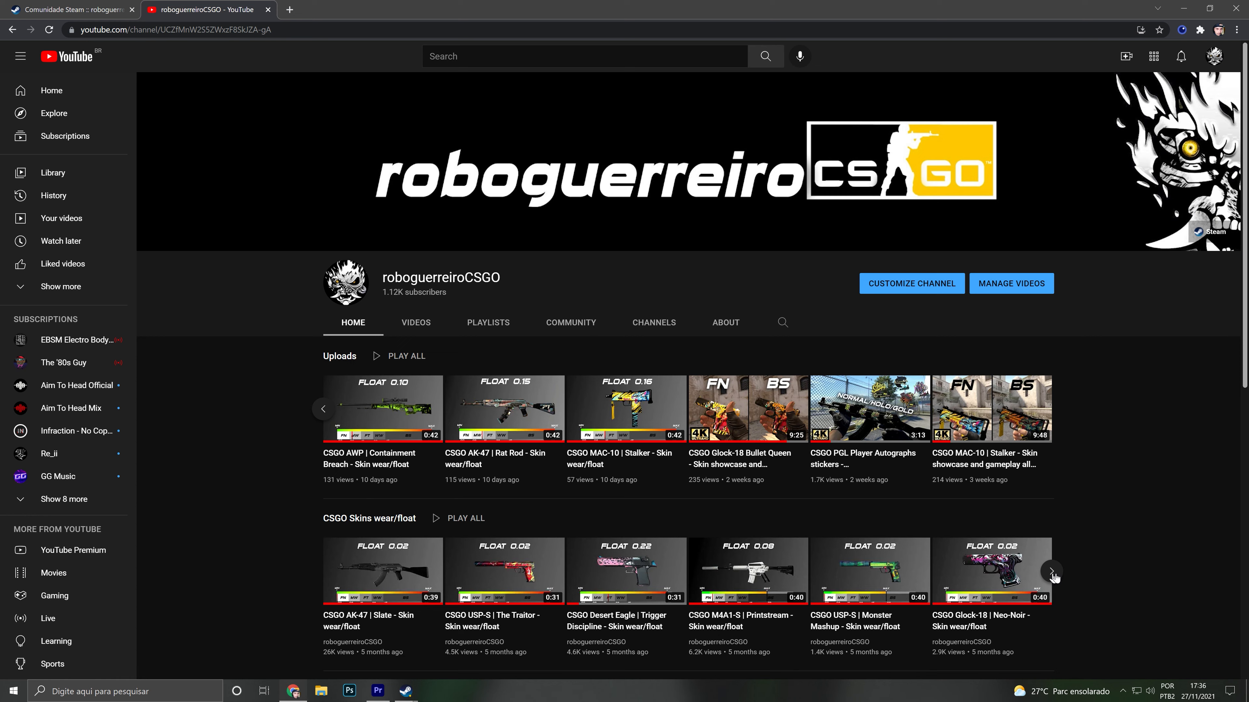
left_click(1051, 571)
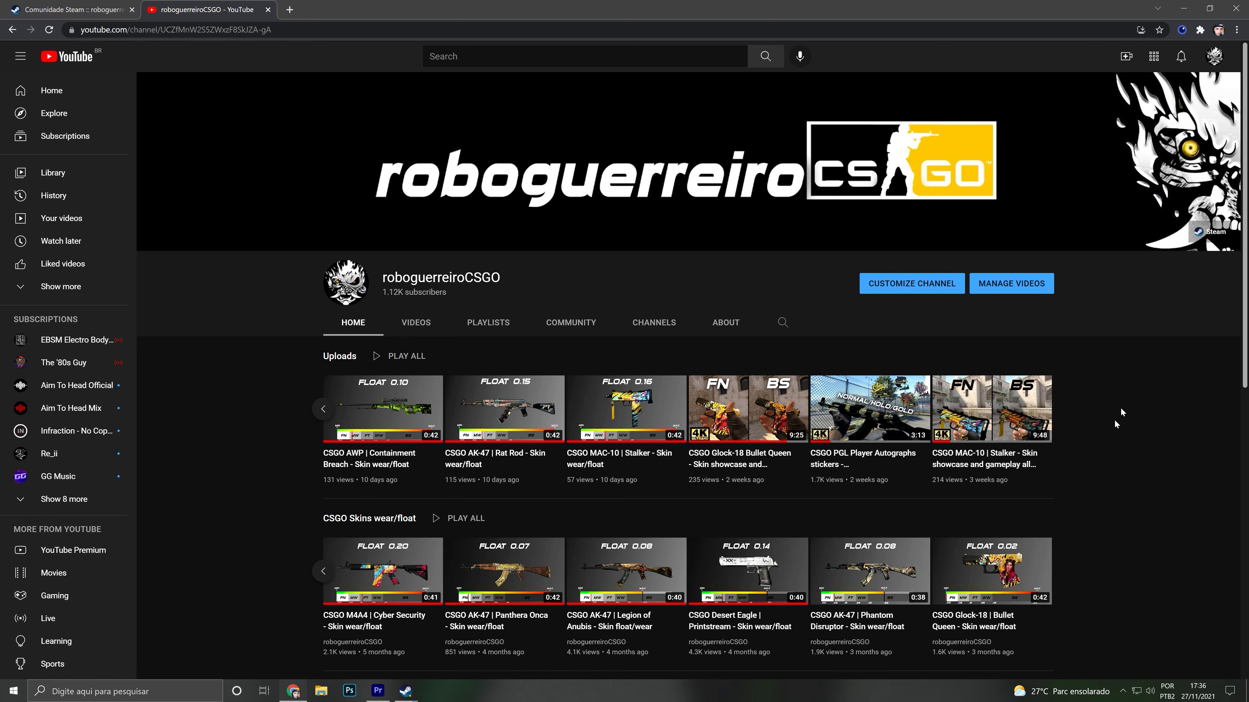
- Enter YouTube Studio for the channel via the account avatar menu
left_click(1217, 56)
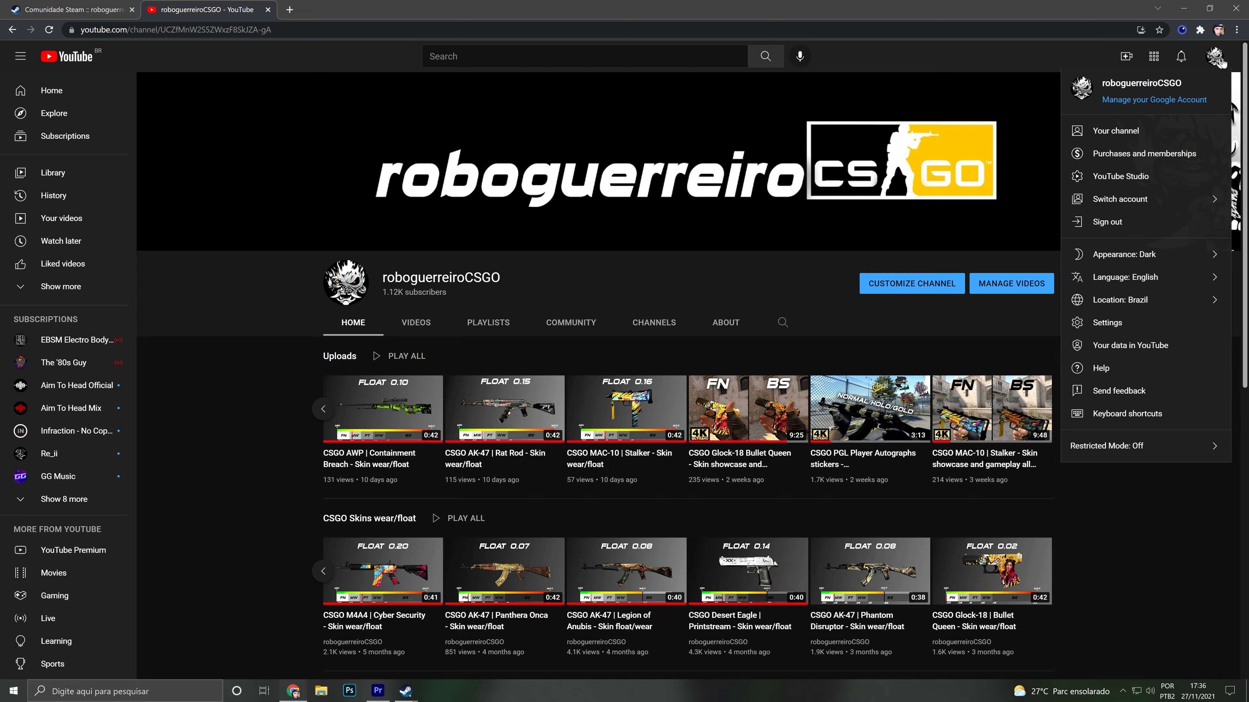
left_click(1120, 176)
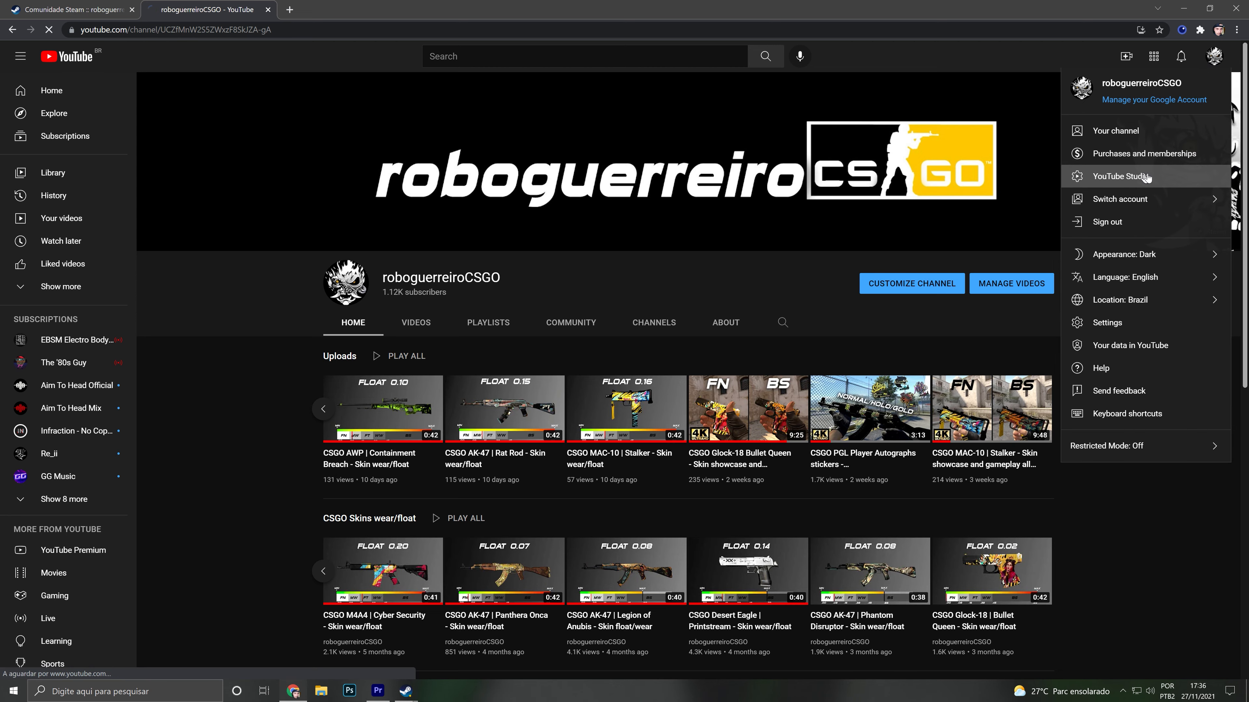
left_click(1121, 176)
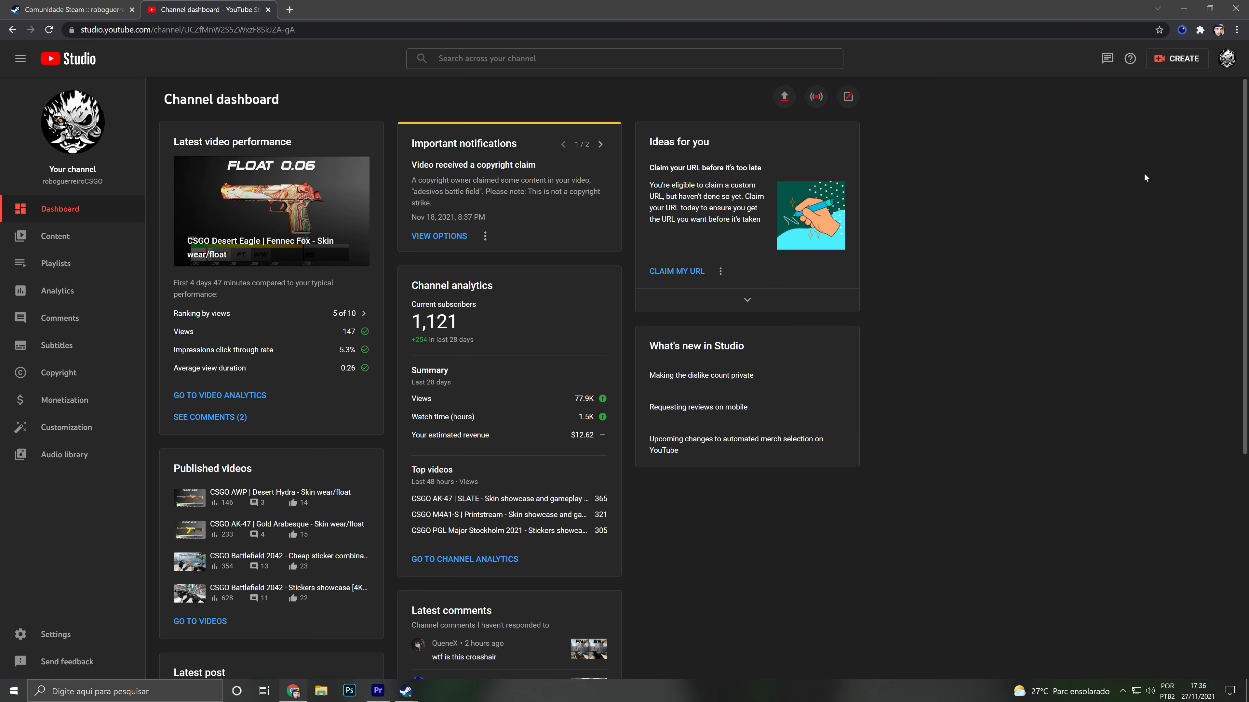
mouse_move(671, 215)
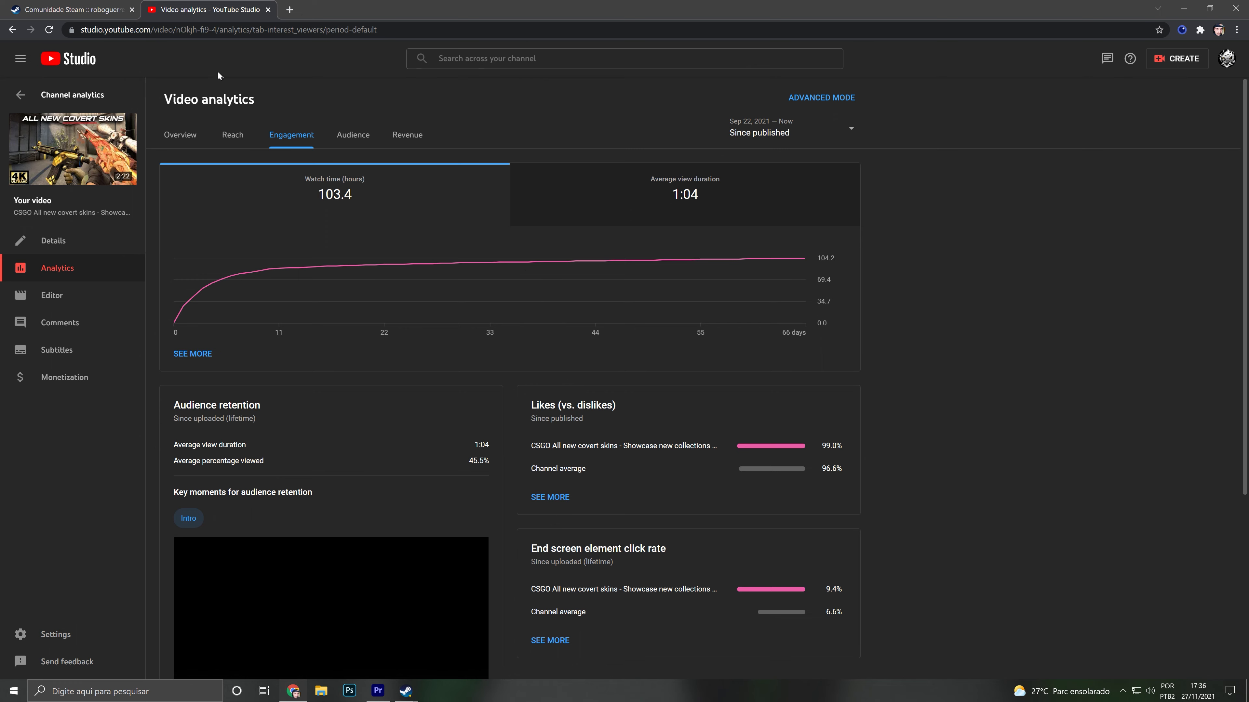
- After viewing the video's engagement analytics, return to the Steam profile page
left_click(71, 8)
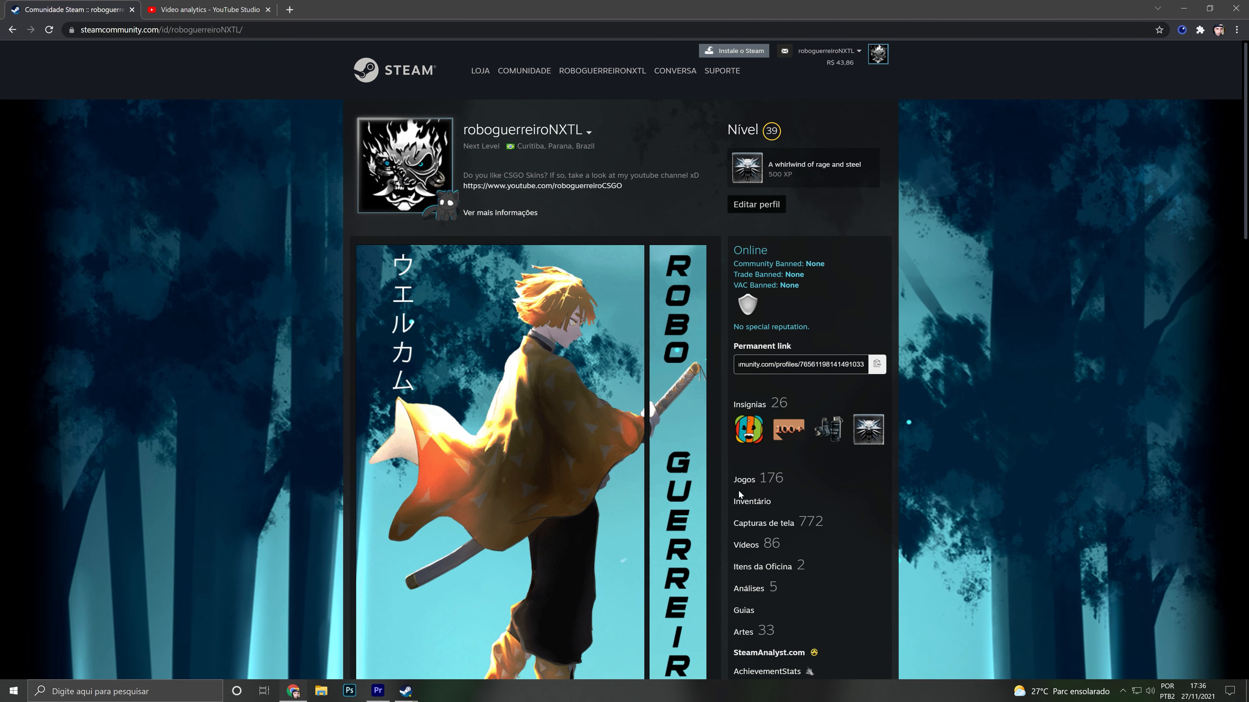
- View the Nomad Knife | Floresta Boreal in the Steam inventory, then return to the Desert Eagle video
left_click(751, 500)
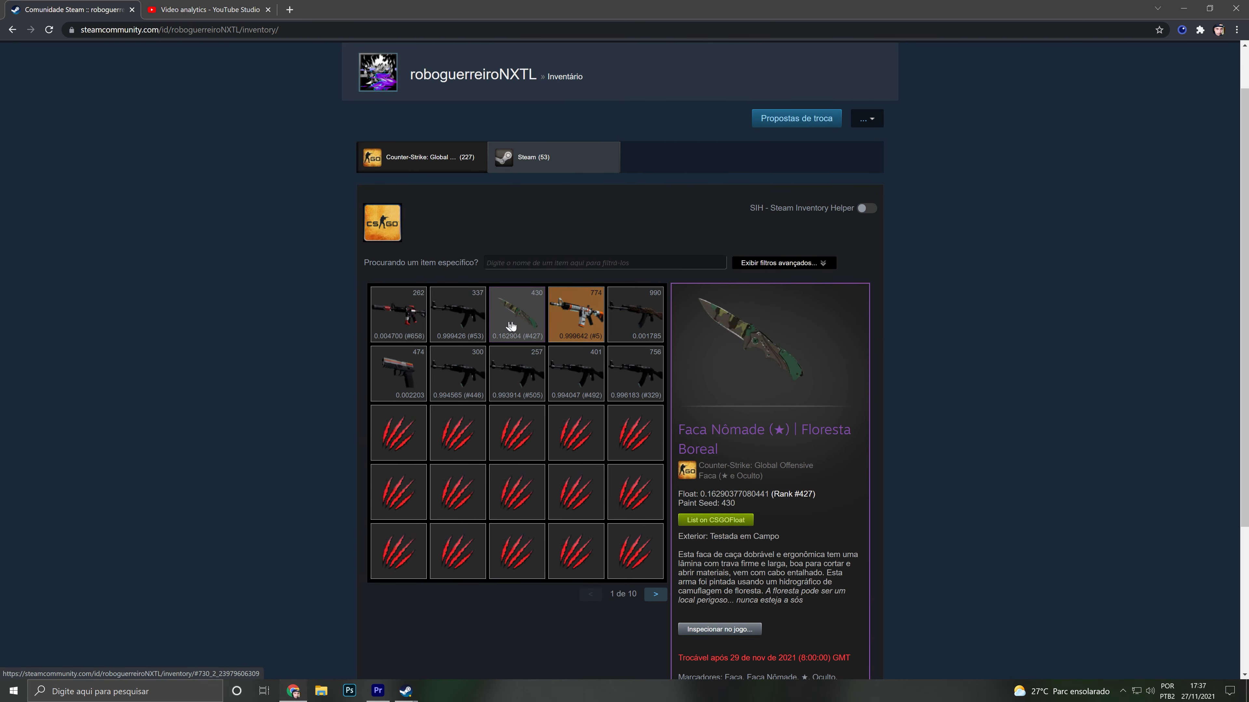
scroll("down", 3)
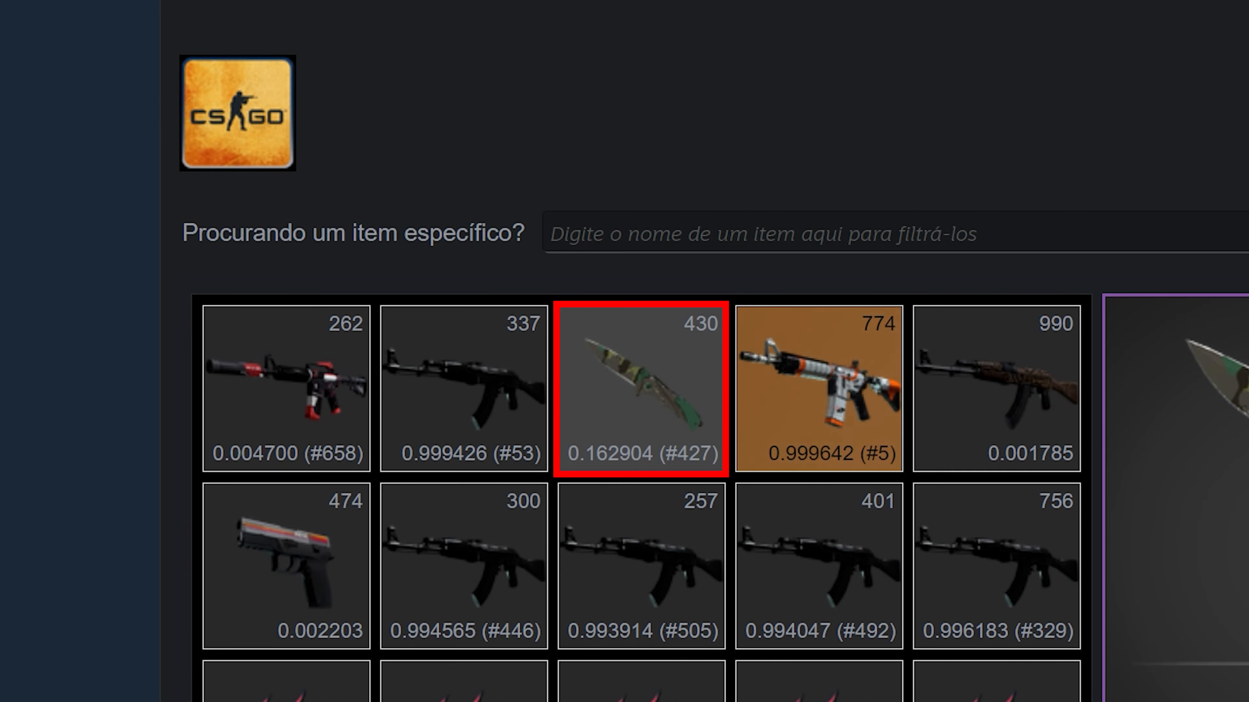
left_click(203, 9)
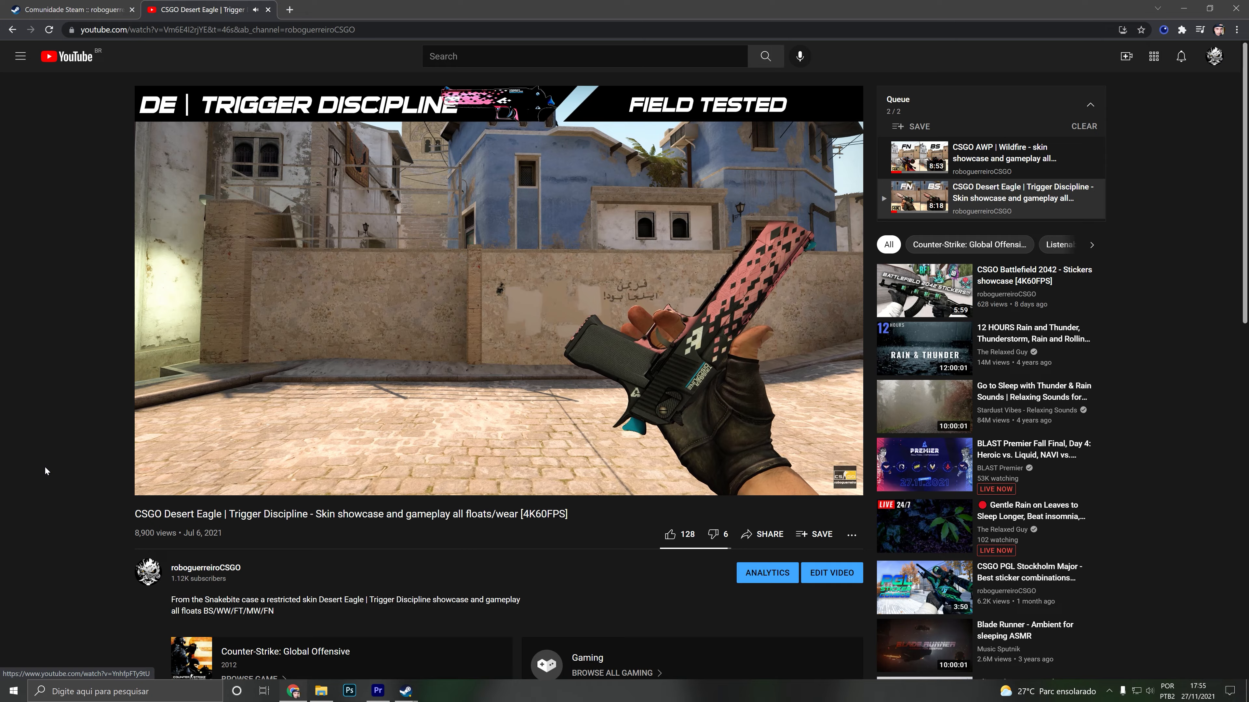
scroll("down", 3)
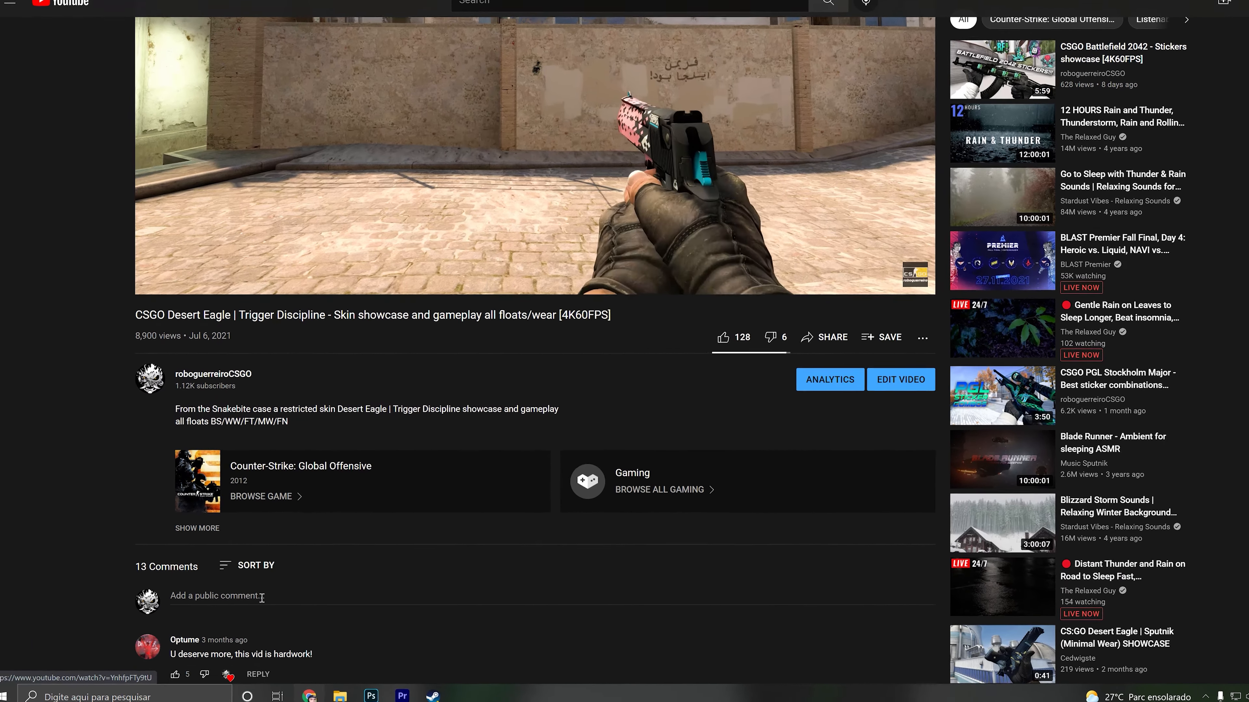
type("https://steamcommunity.com/tradeoffer/new/?partner=181225305&token=hYOT6rm1")
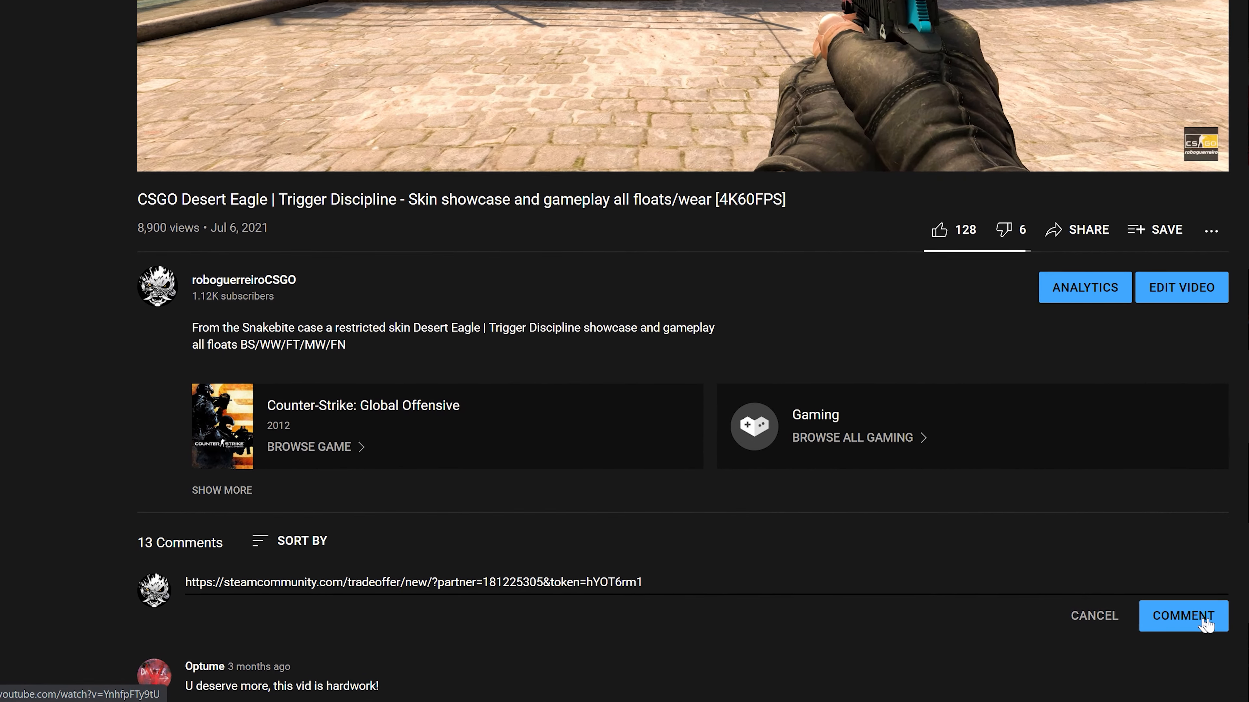
left_click(1181, 616)
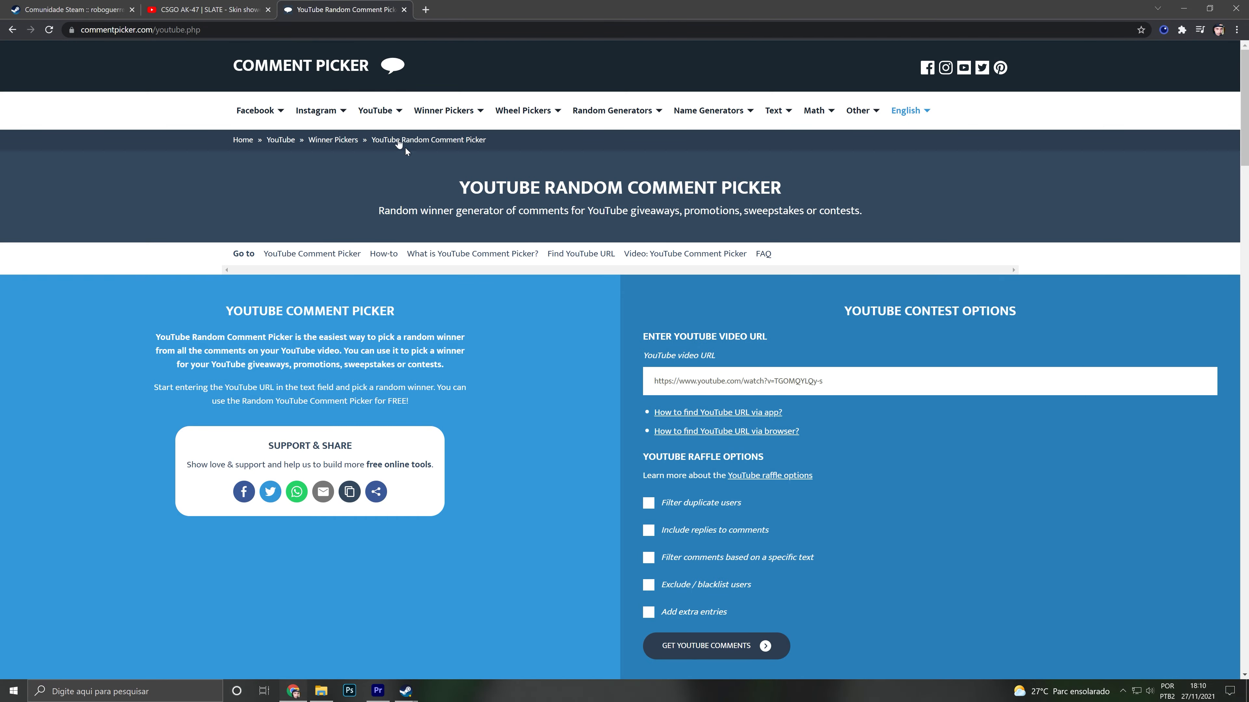
- Enter the AK-47 Slate video URL (watch?v=ATlX-anRK_E) into Comment Picker
left_click(209, 9)
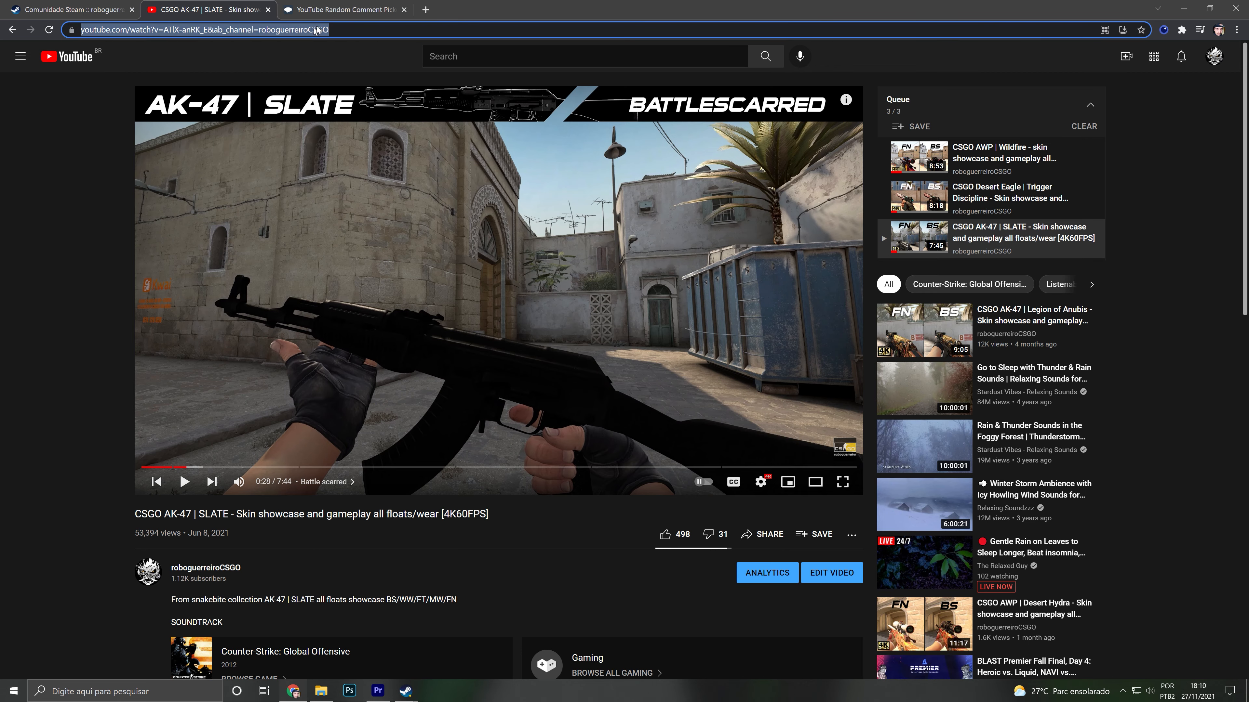
left_click(344, 8)
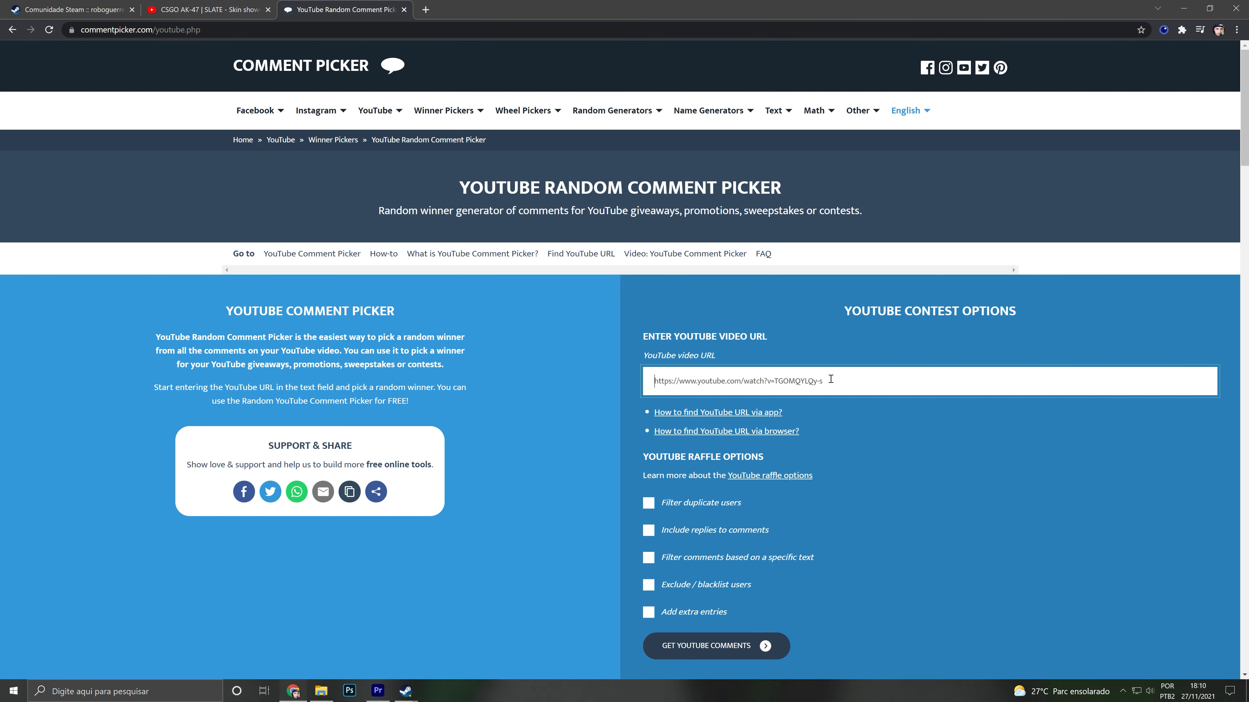
type("https://www.youtube.com/watch?v=ATlX-anRK_E&ab_channel=roboguerreiroCSGO")
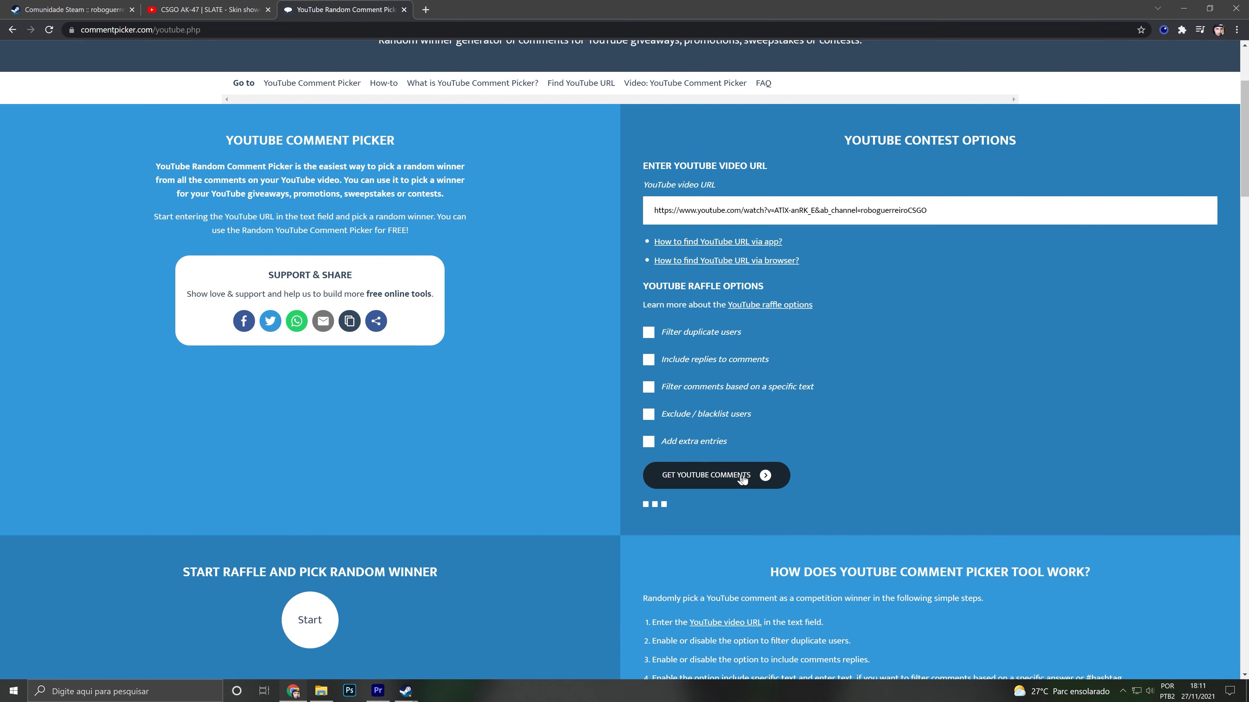
left_click(705, 476)
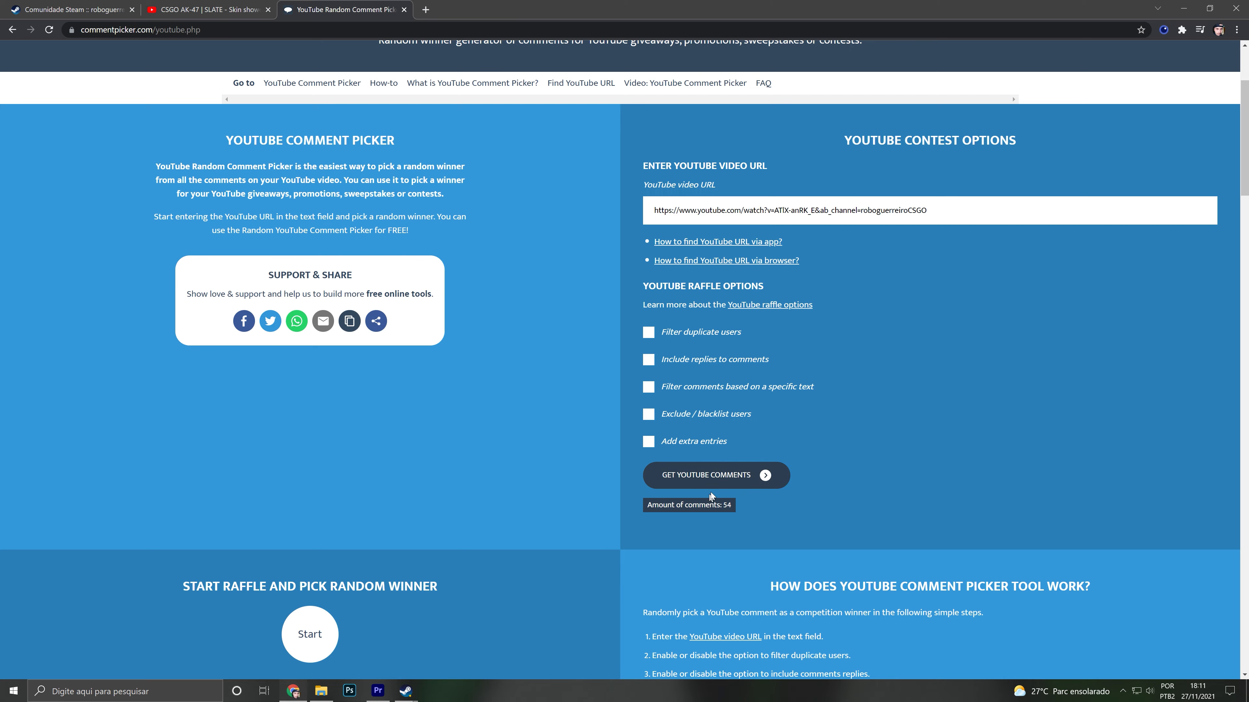
mouse_move(721, 497)
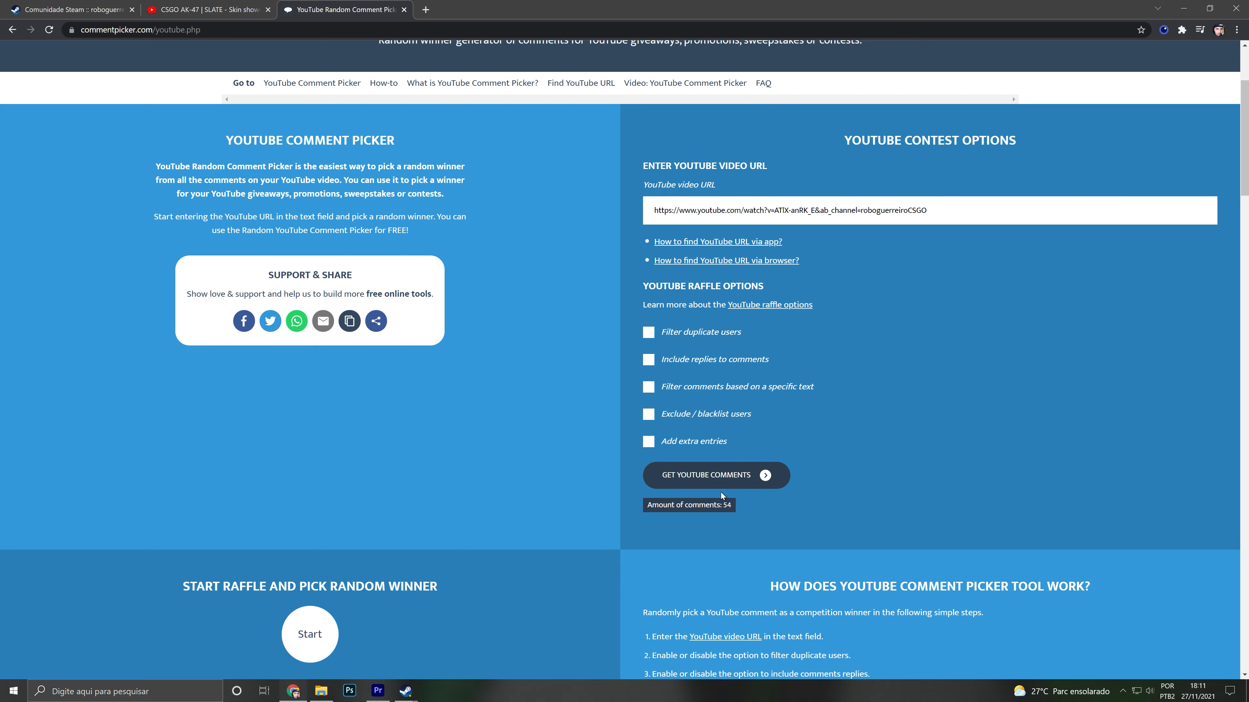
left_click(310, 634)
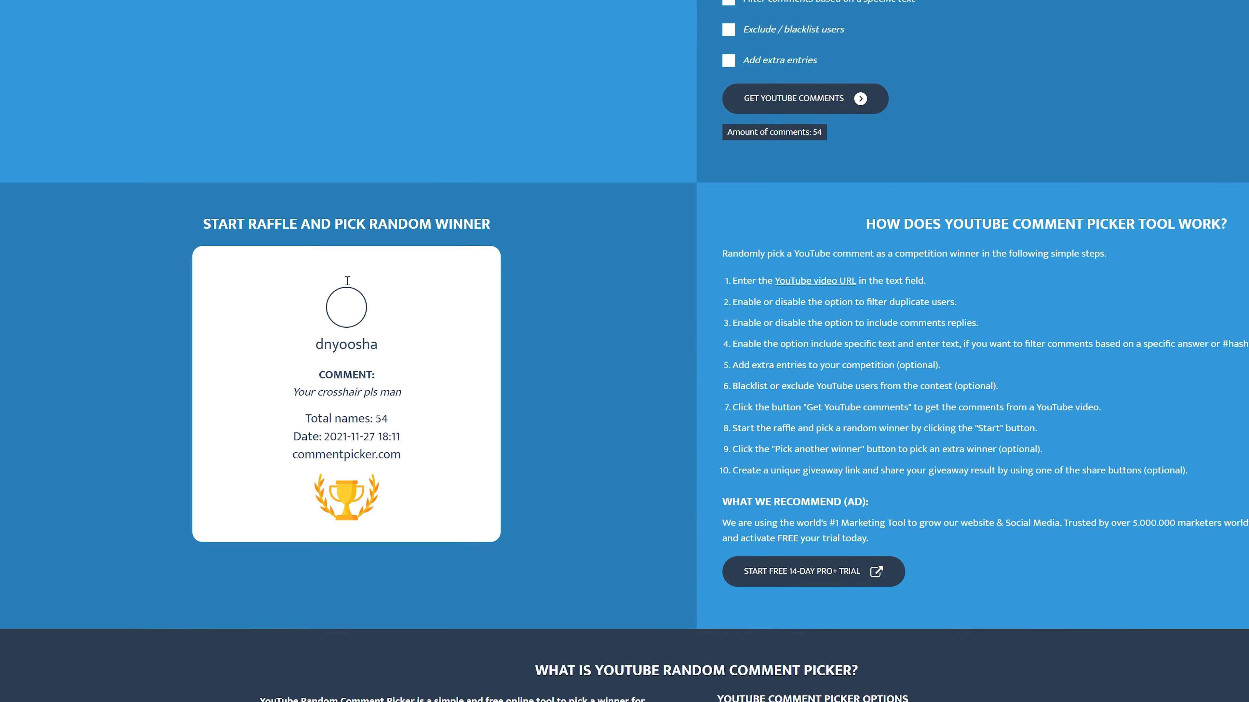